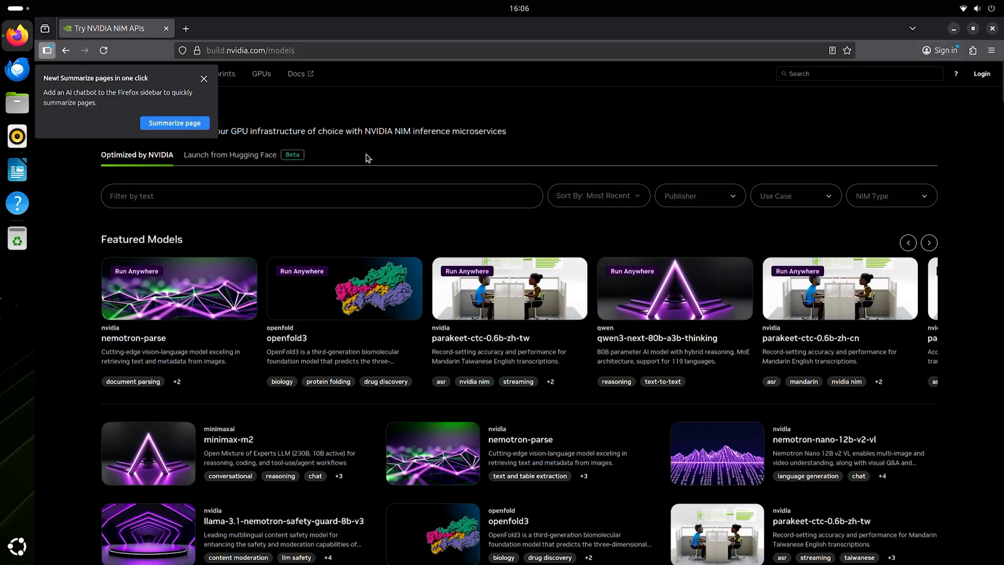
Step: Close Firefox's 'Summarize pages in one click' popup covering the NIM Models catalog
left_click(204, 79)
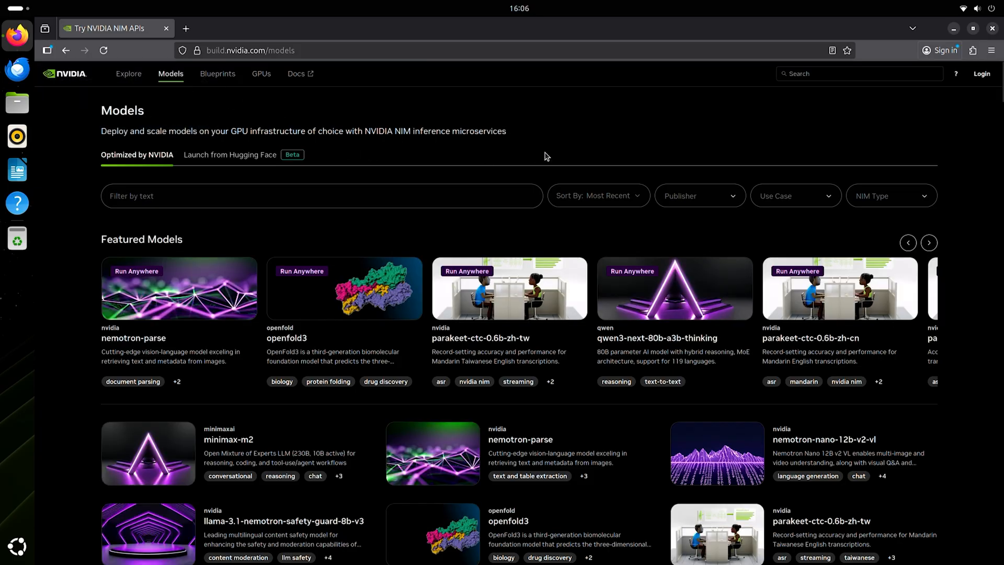